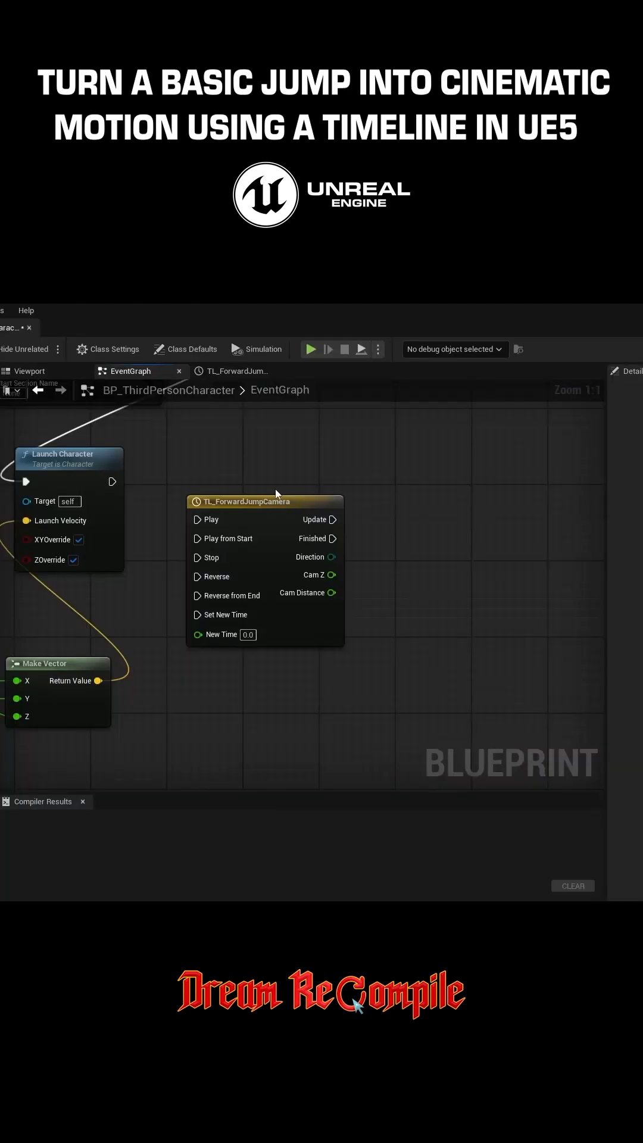
Step: Select the TL_ForwardJumpCamera timeline node in the EventGraph
click(265, 501)
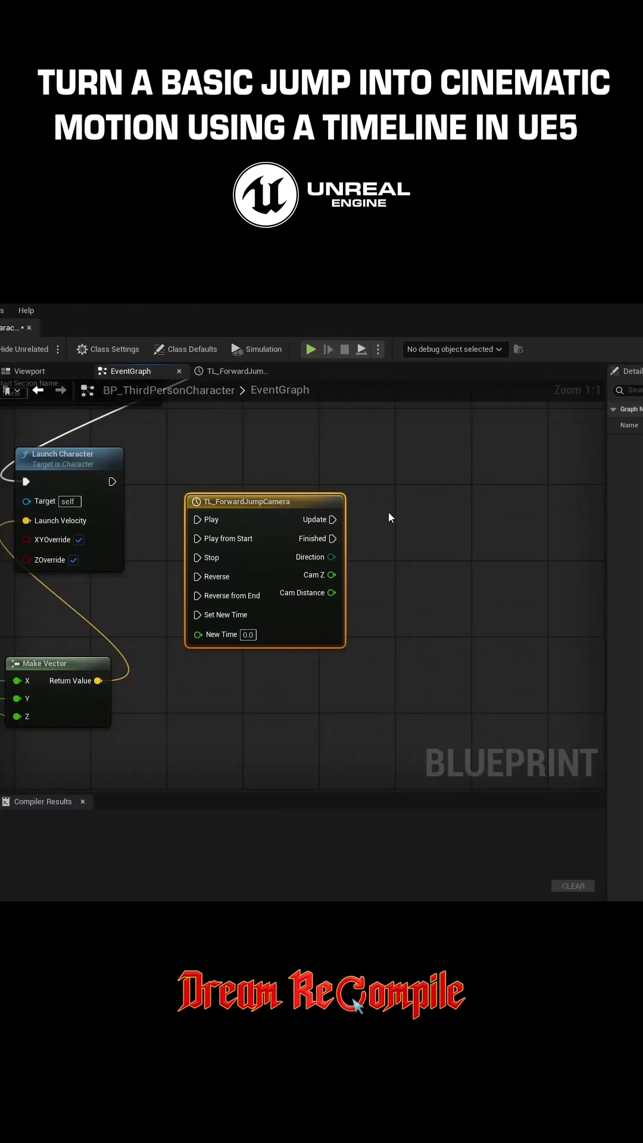
mouse_move(290, 501)
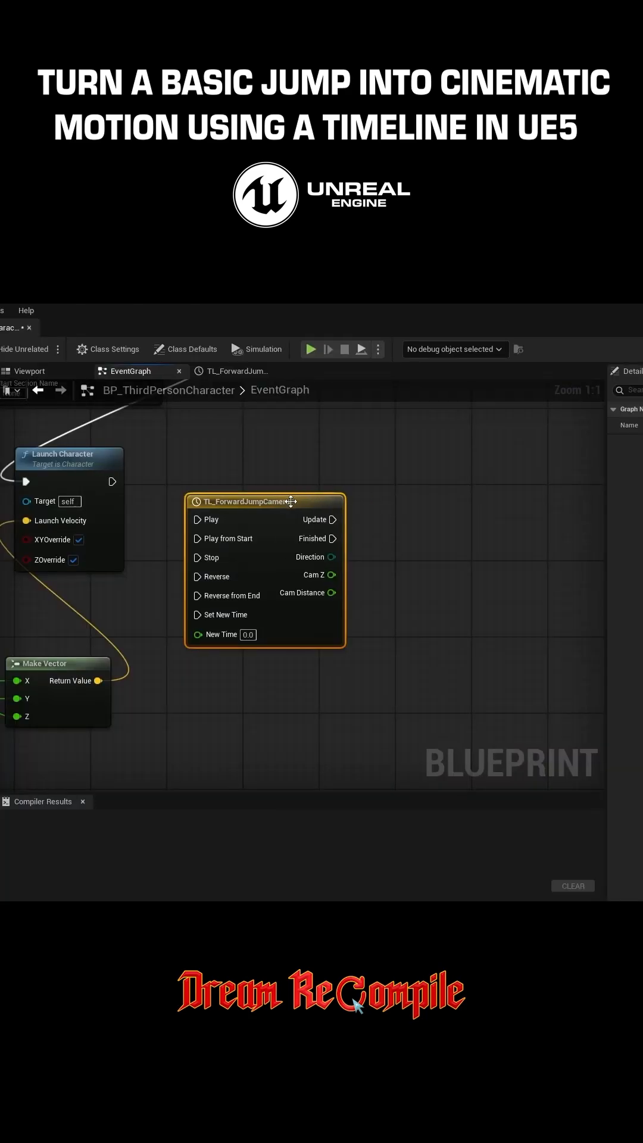
mouse_move(347, 603)
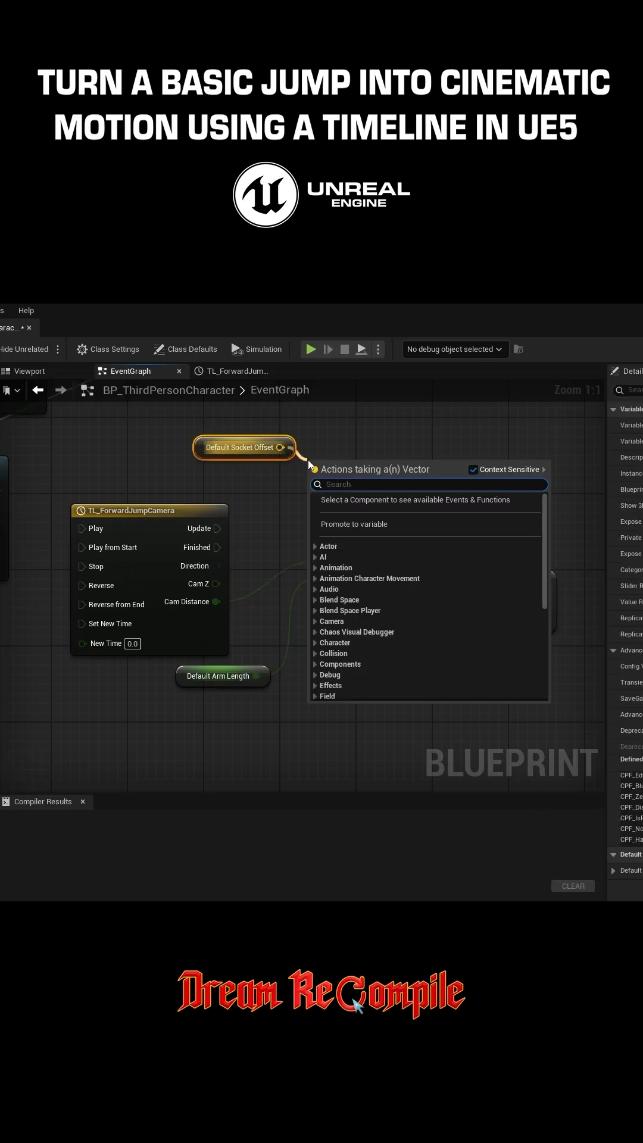
Step: Add a Make Vector node, wire the timeline Update into the camera boom setters, and open TL_ForwardJumpCamera
text(make)
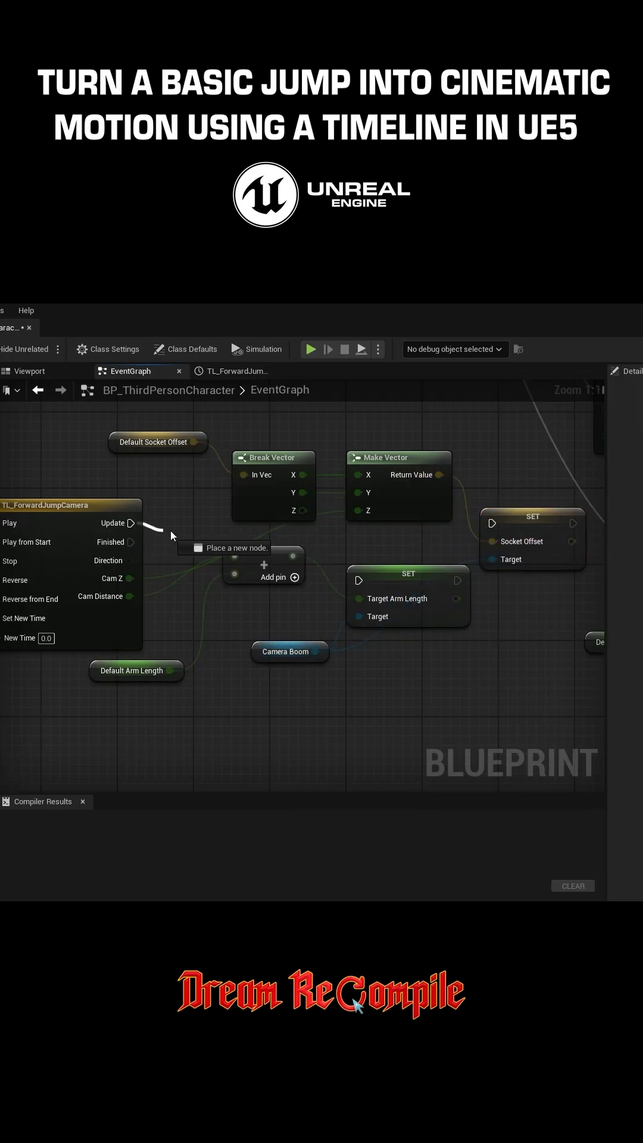
click(310, 349)
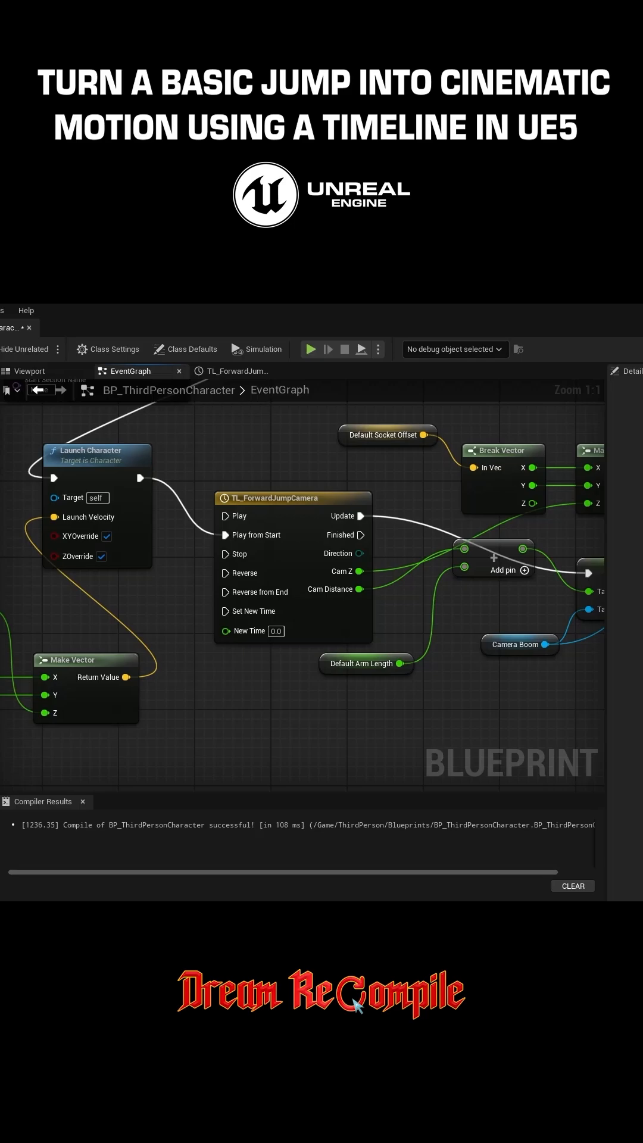
click(233, 371)
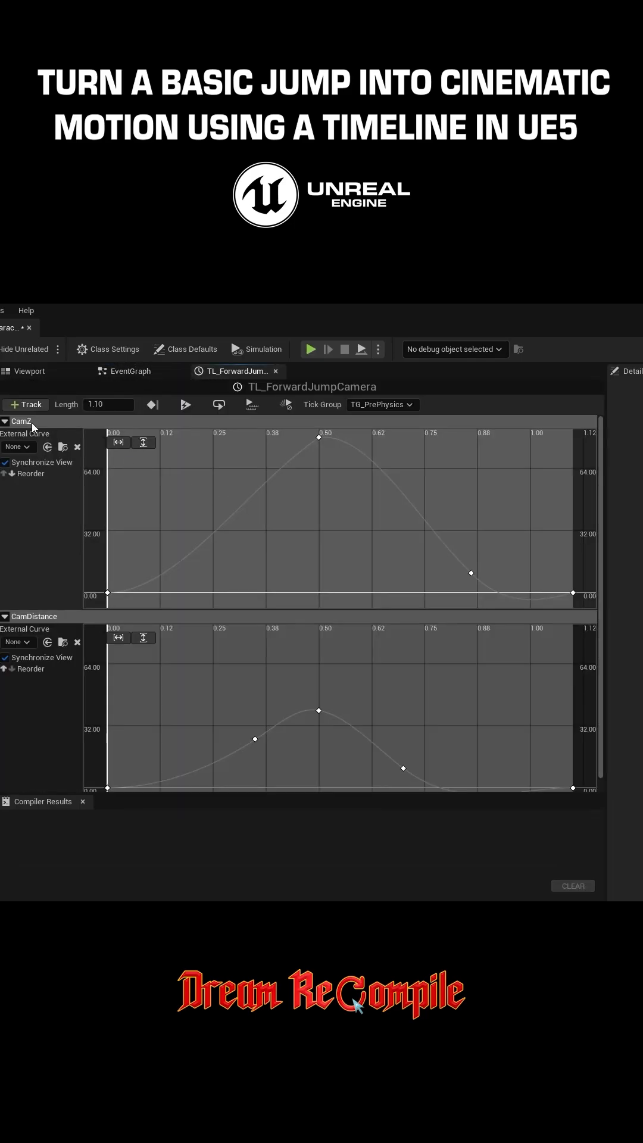
mouse_move(72, 591)
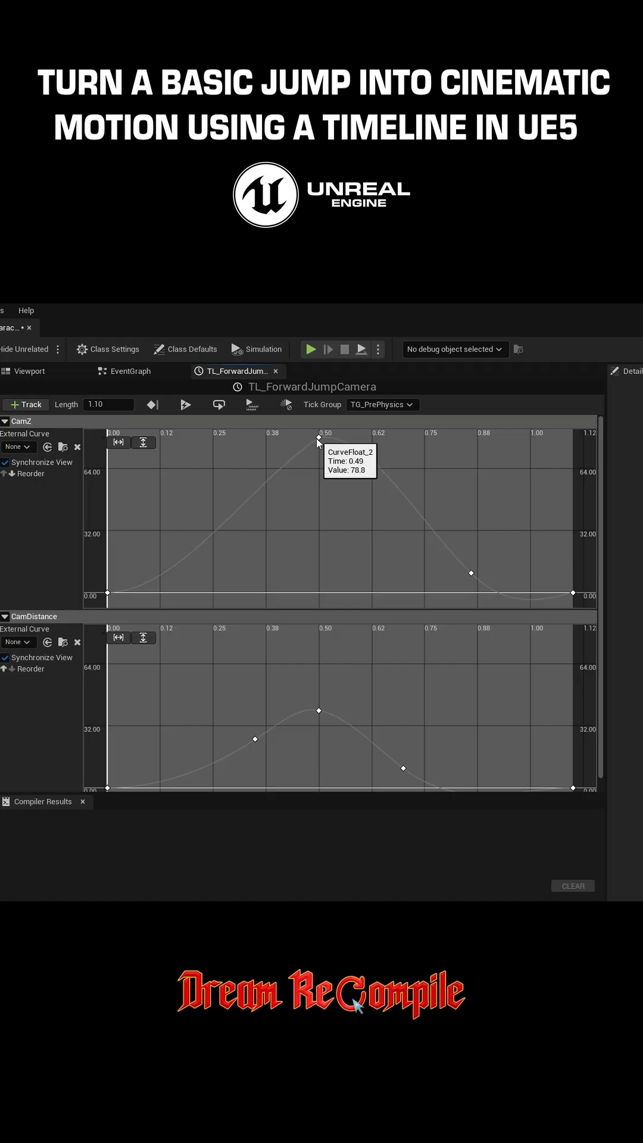
Step: Set the CamZ peak key to time 0.5 and value 80
click(319, 443)
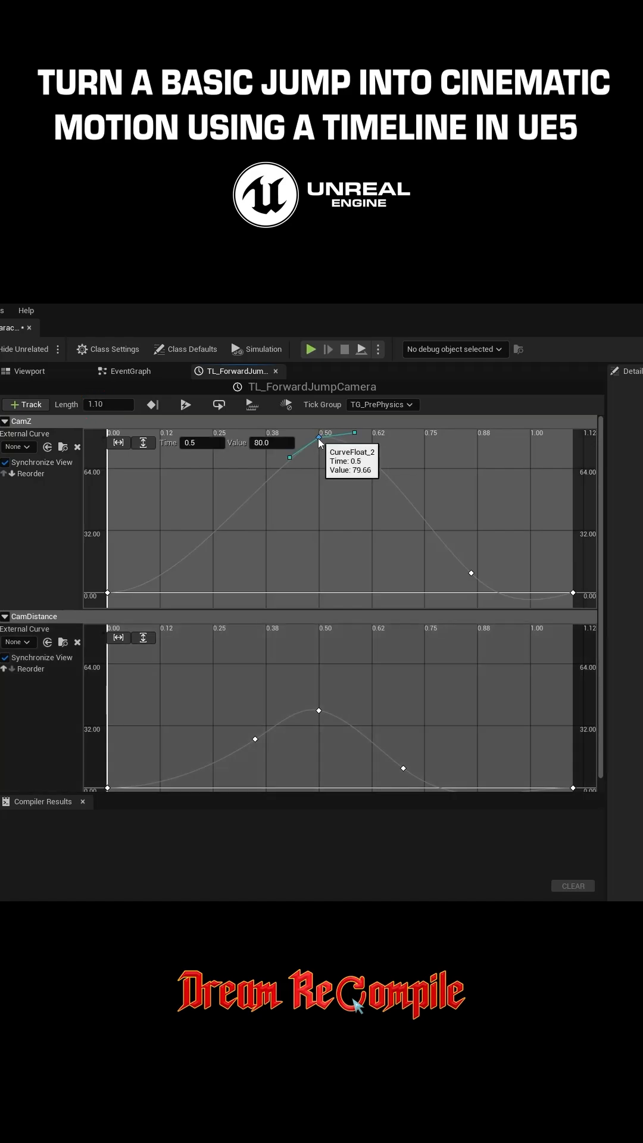
click(271, 443)
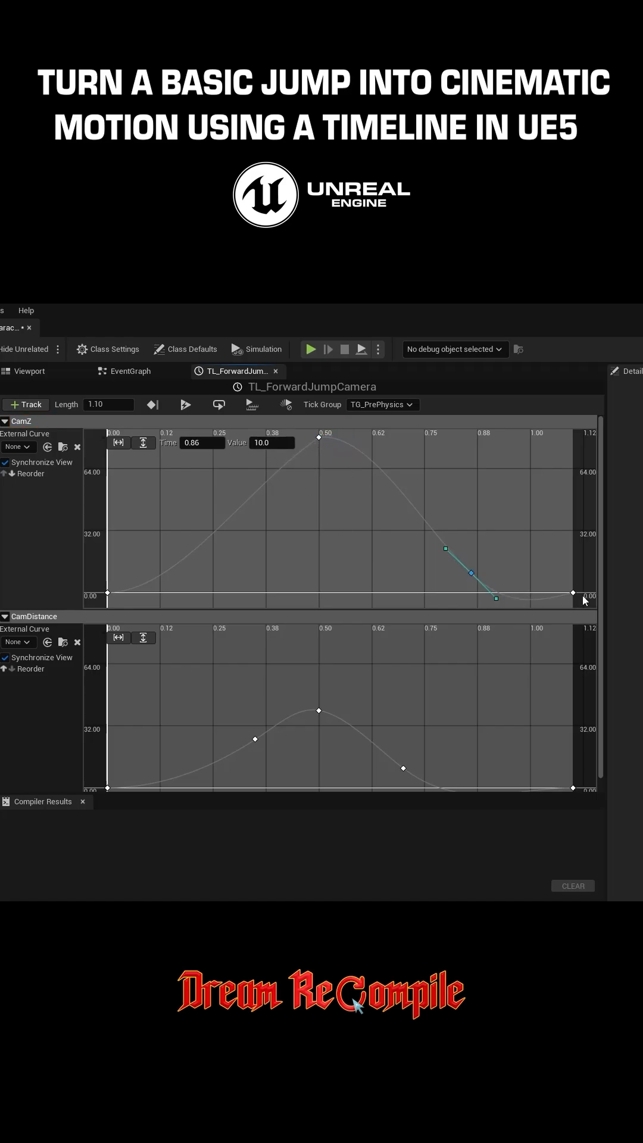
Step: Select the final CamZ key to set it at time 1.1, value 0
click(576, 599)
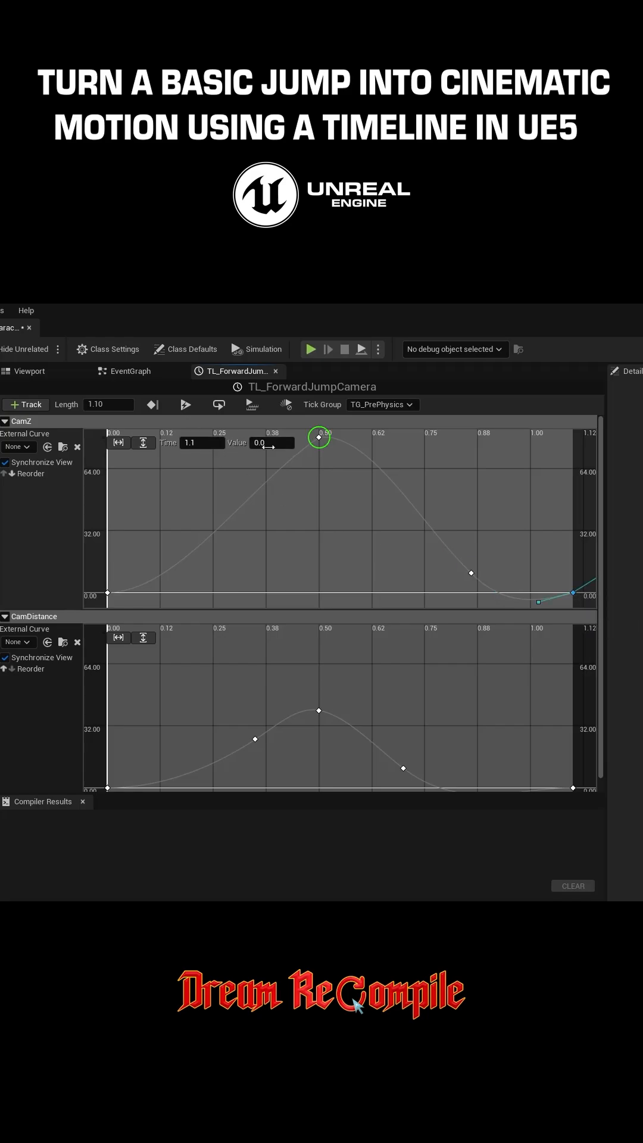
mouse_move(255, 739)
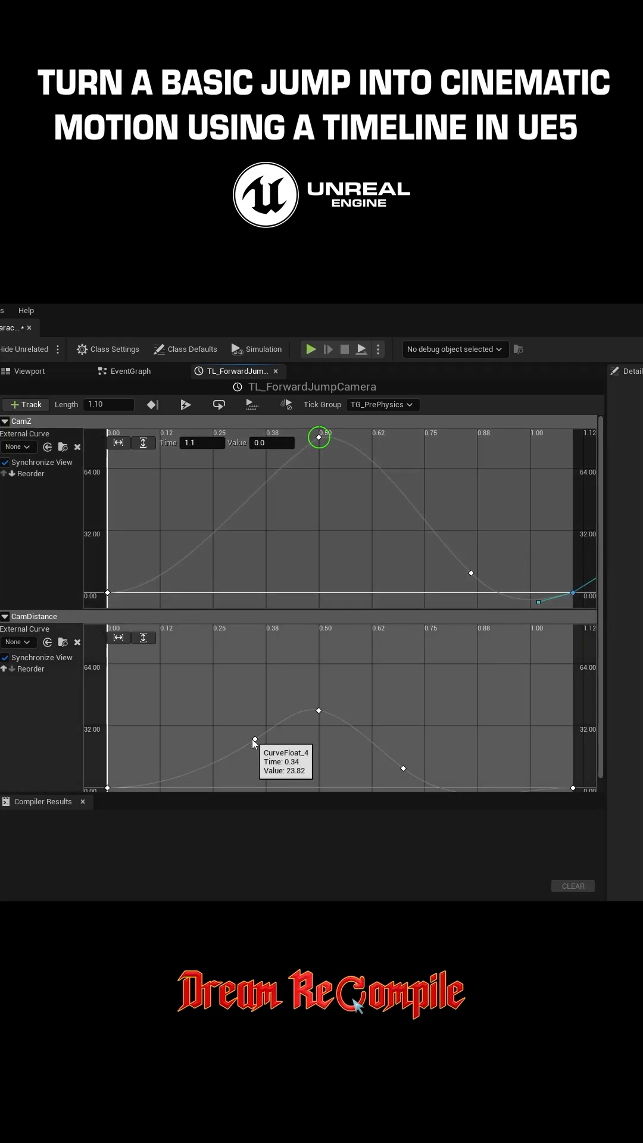
Step: Select the CamDistance key after the peak to set it at time 0.7, value 10
click(253, 760)
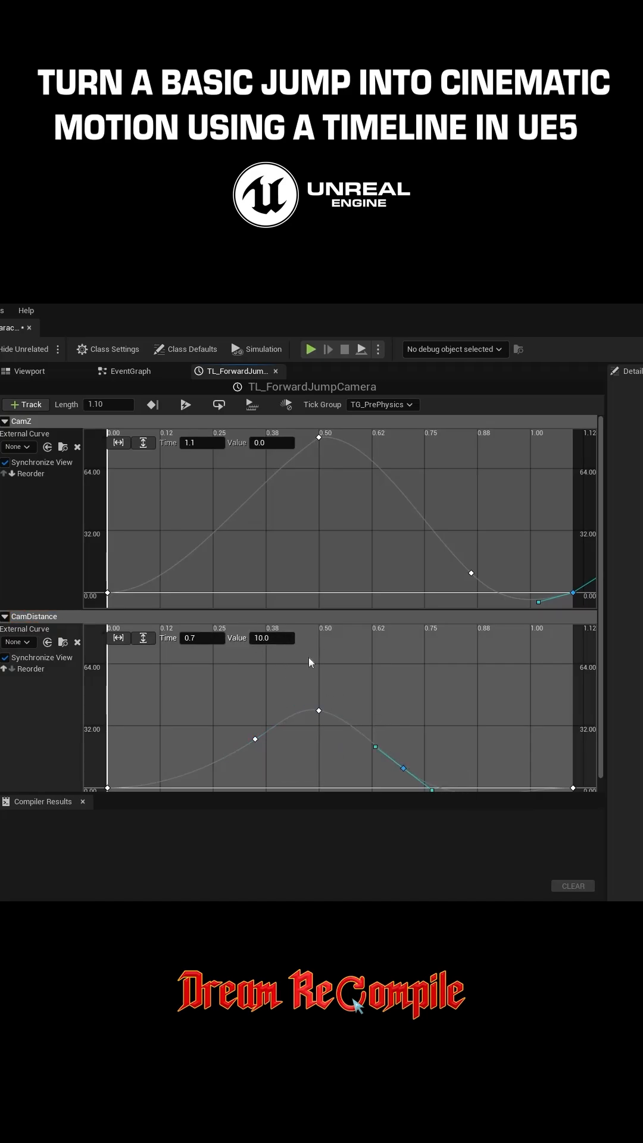
mouse_move(577, 789)
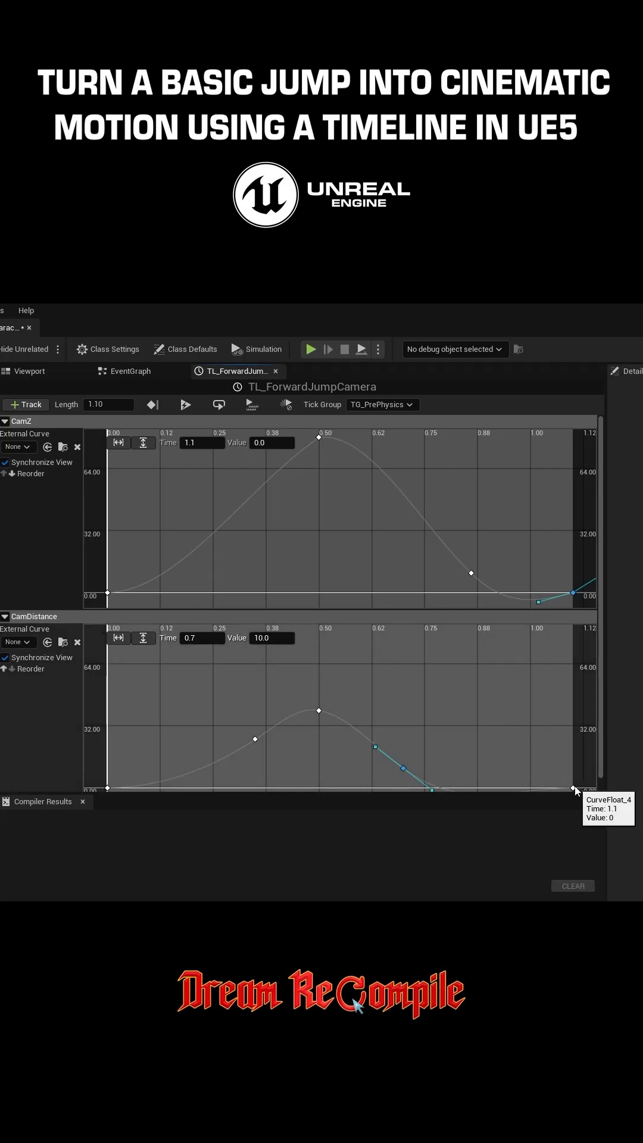